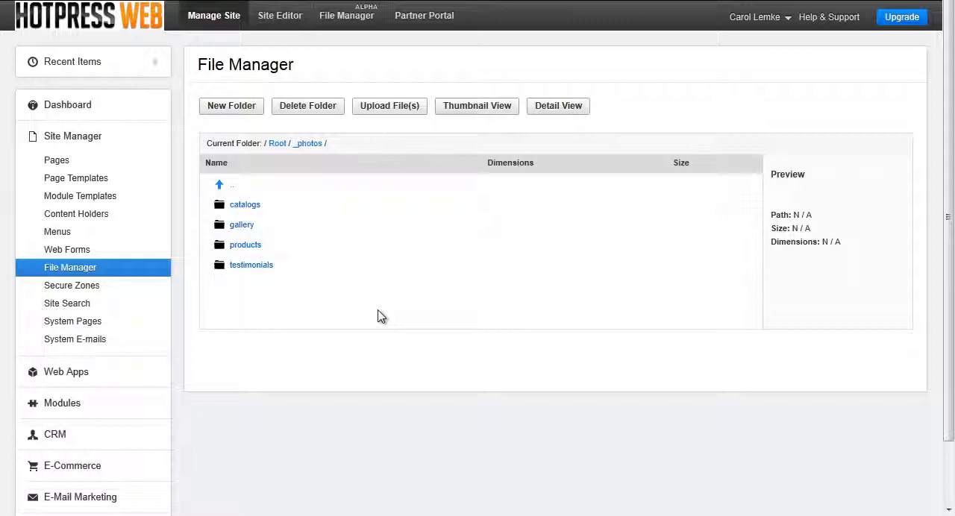
mouse_move(382, 316)
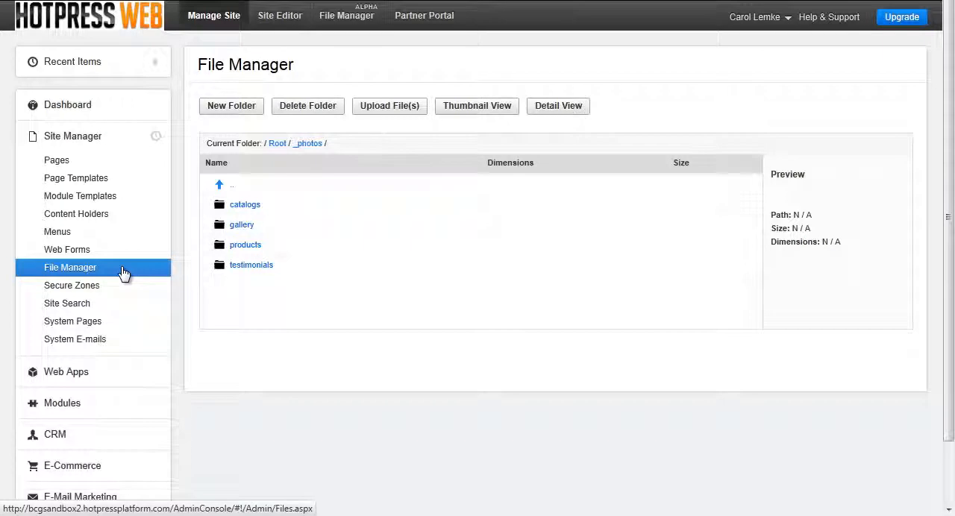
mouse_move(262, 303)
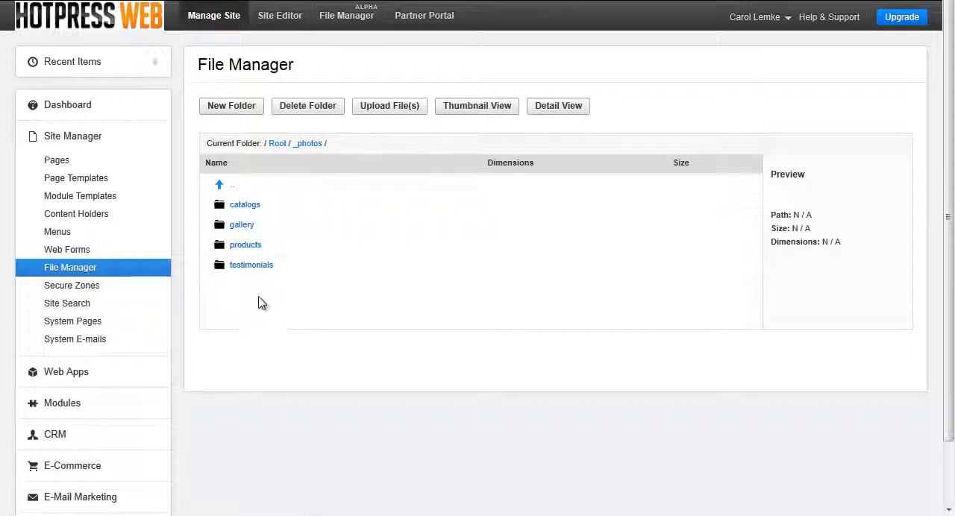
mouse_move(261, 301)
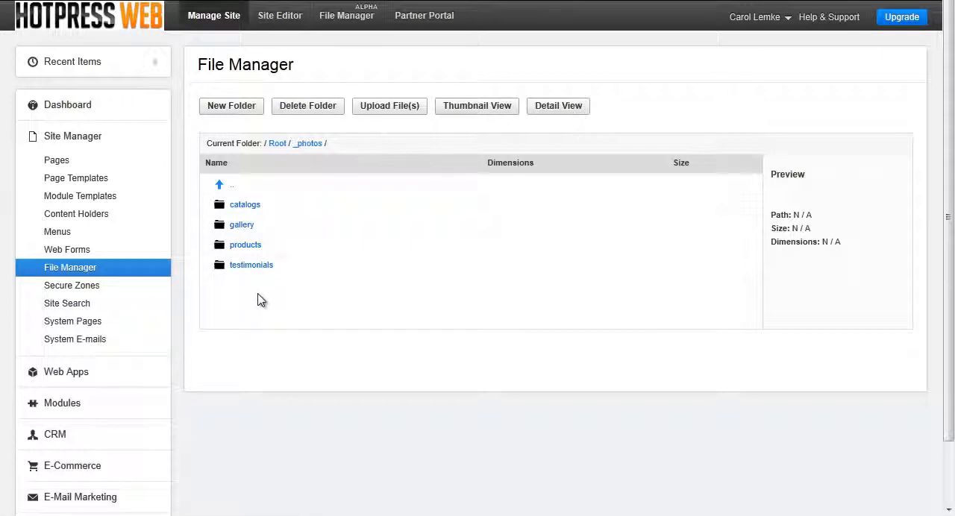
mouse_move(258, 297)
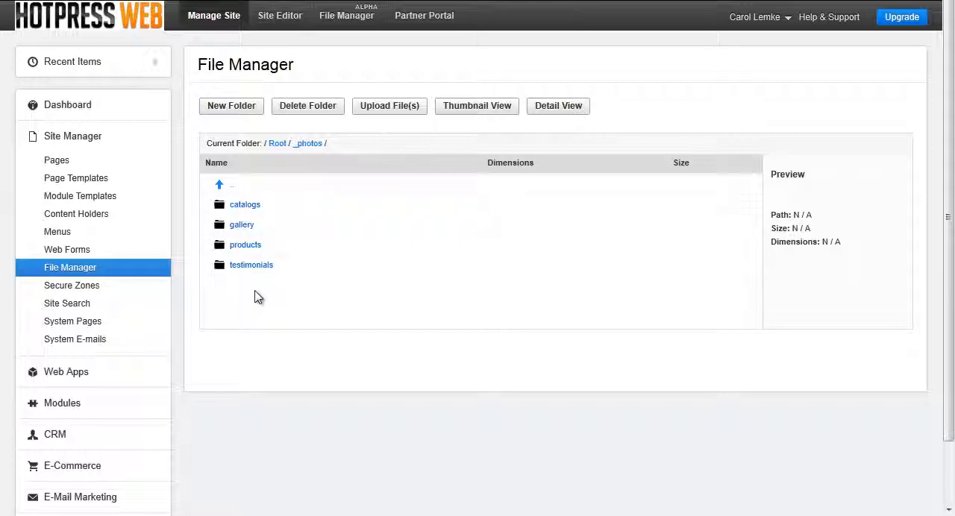
mouse_move(230, 105)
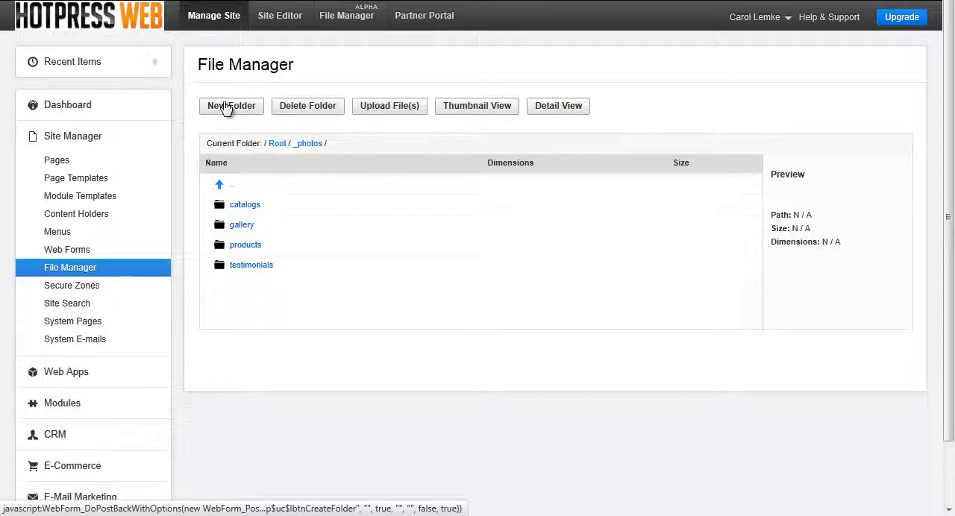
Create a new remote directory named nature inside /_photos.
left_click(244, 204)
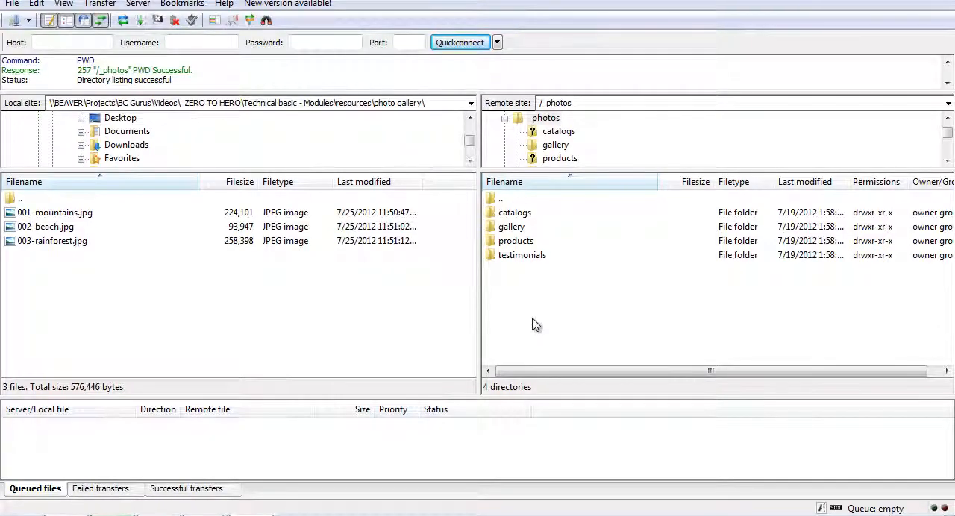
mouse_move(521, 293)
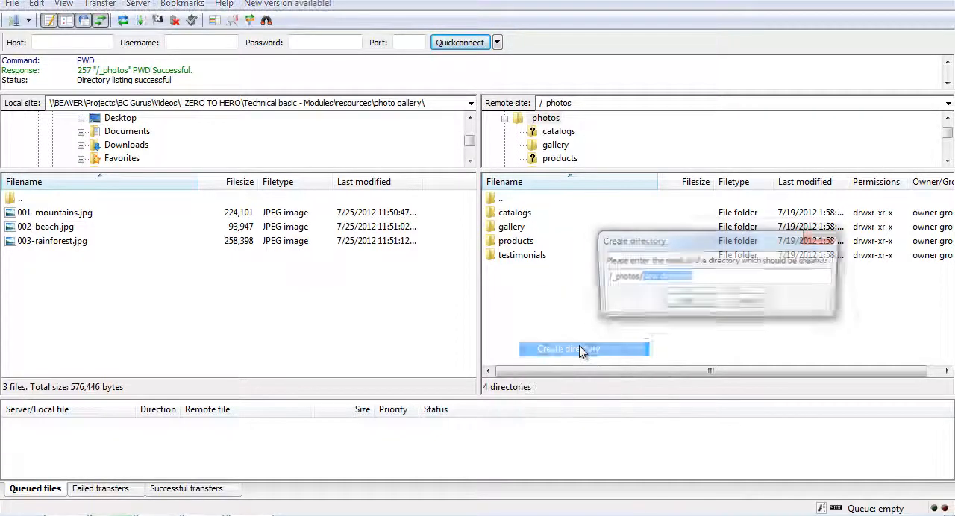
type("natu")
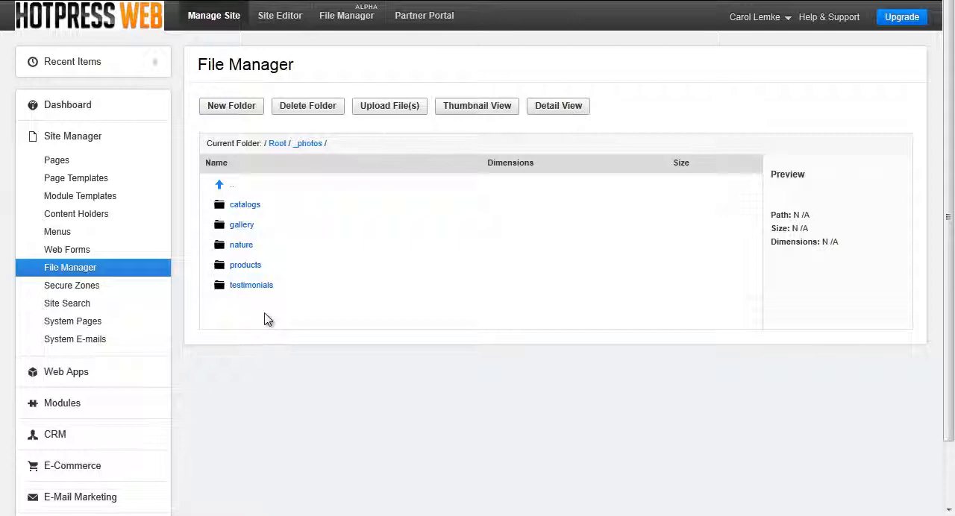
Upload 001-mountains.jpg into the nature folder via Upload File(s).
left_click(241, 245)
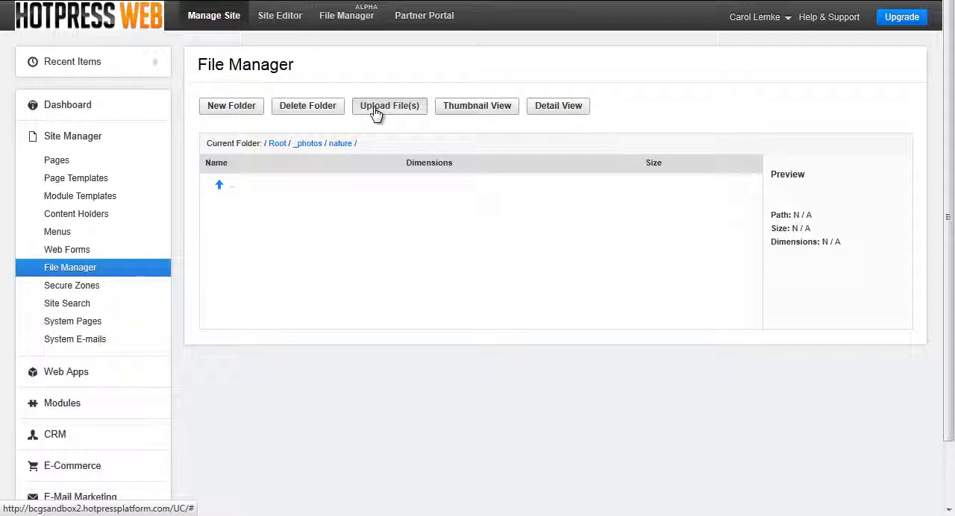
left_click(388, 105)
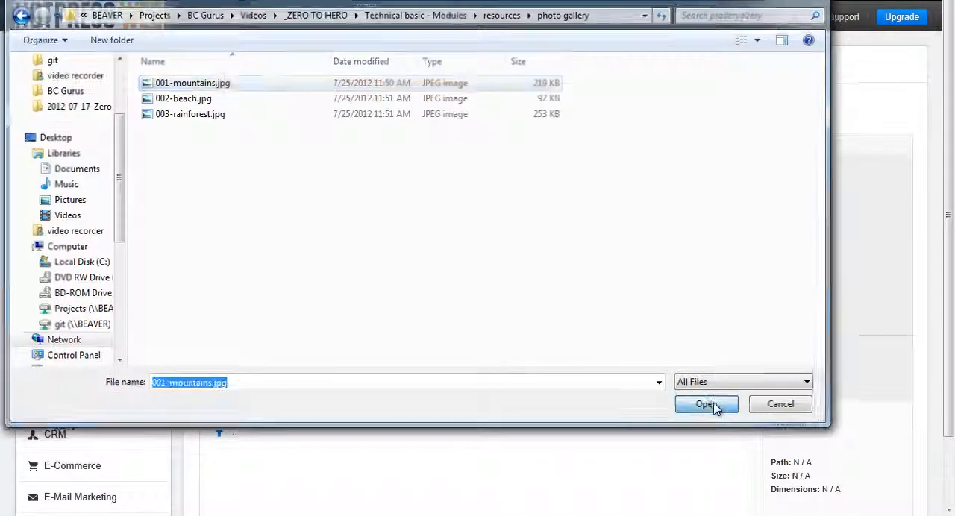
left_click(706, 403)
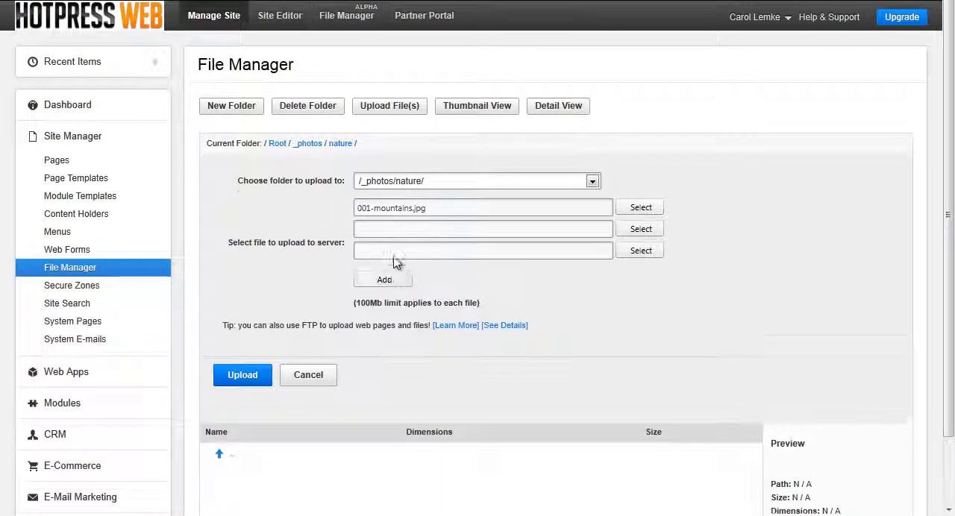
left_click(383, 280)
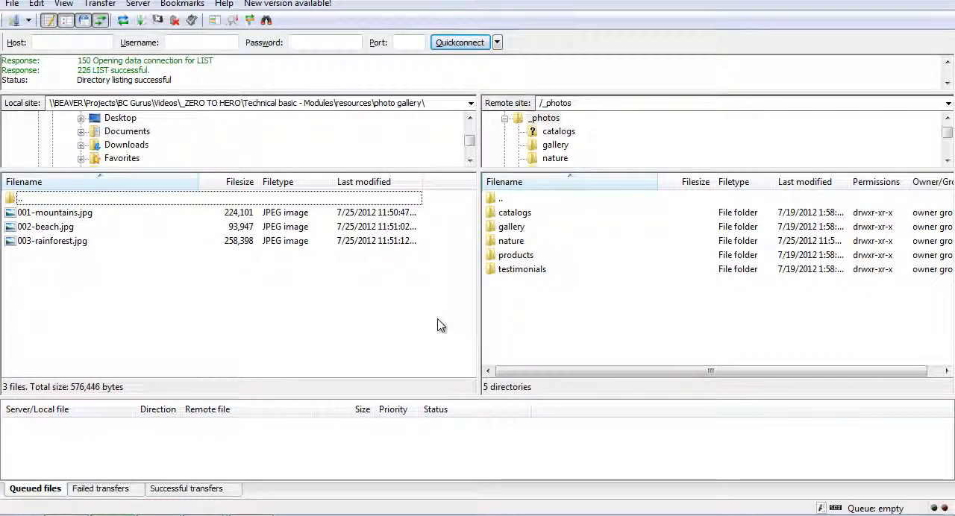
mouse_move(158, 260)
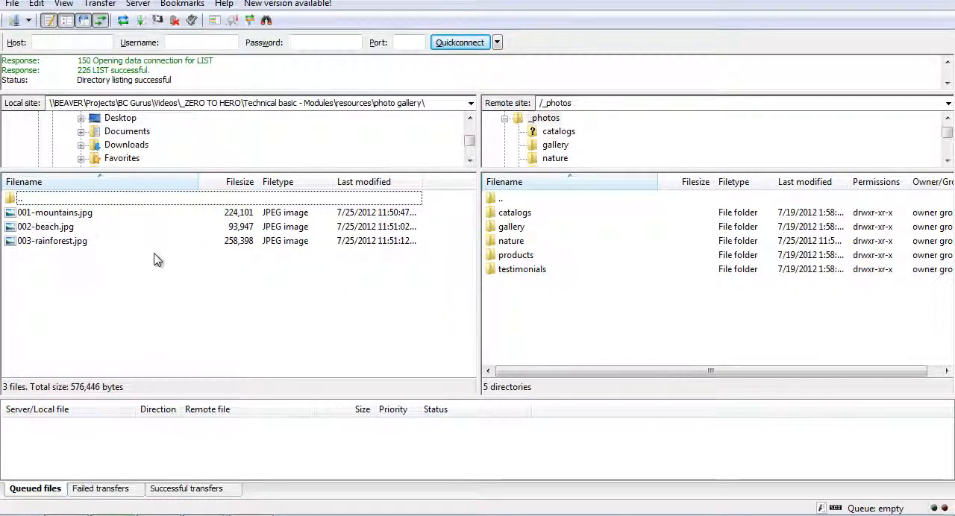
left_click(55, 213)
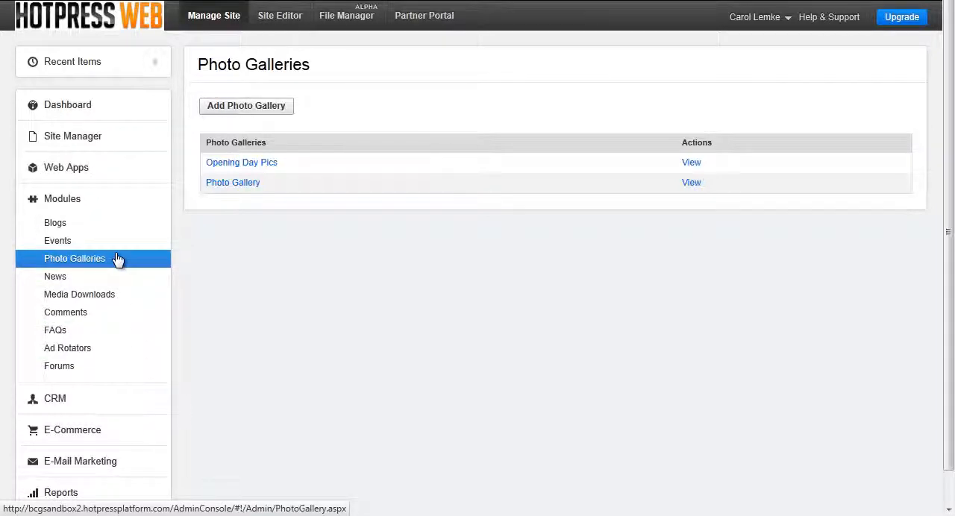
mouse_move(558, 304)
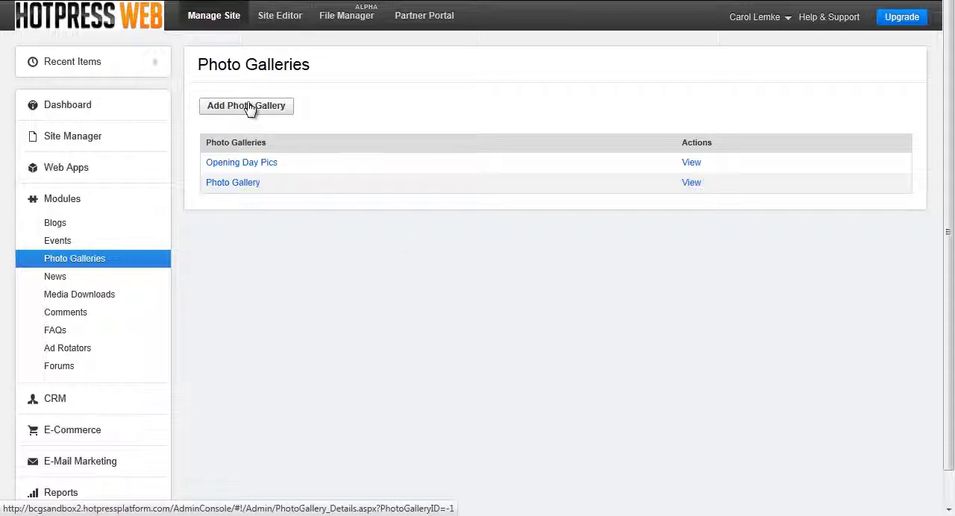
Add a photo gallery named Nature using /_photos/nature/ as its Images Folder.
left_click(246, 105)
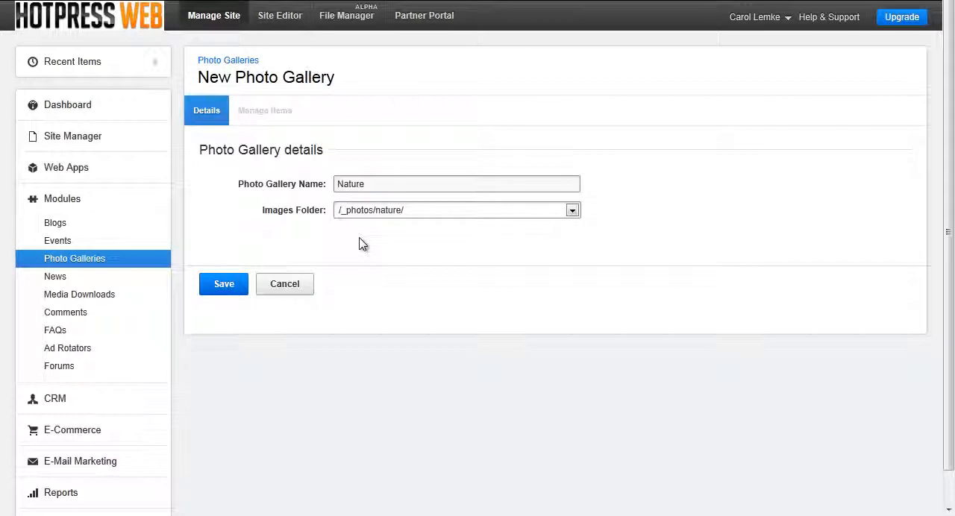
mouse_move(351, 229)
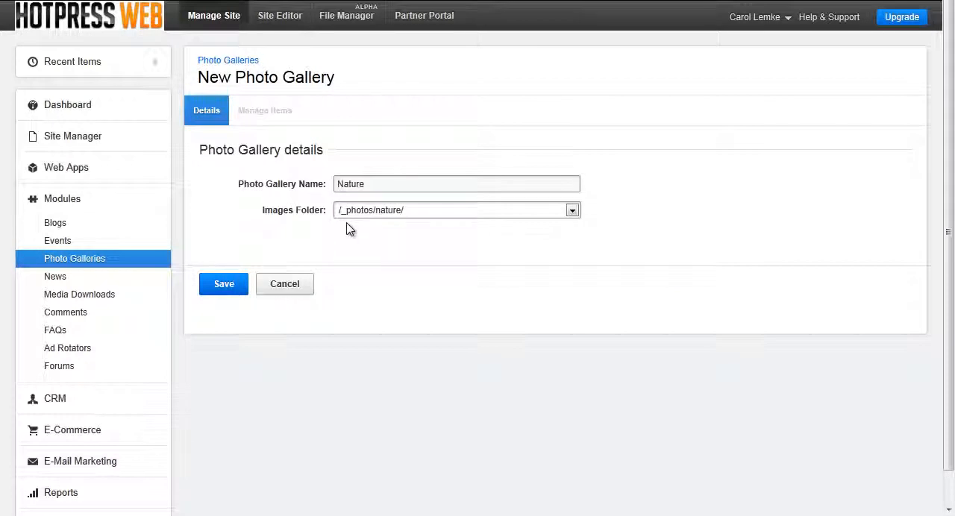
left_click(223, 284)
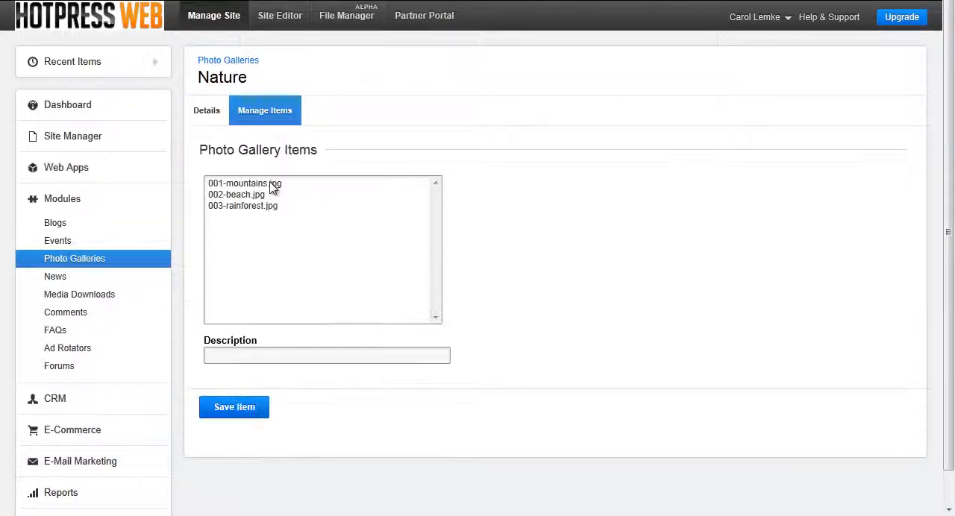
Give 001-mountains.jpg the description 'Mountains' on the Manage Items tab.
left_click(244, 182)
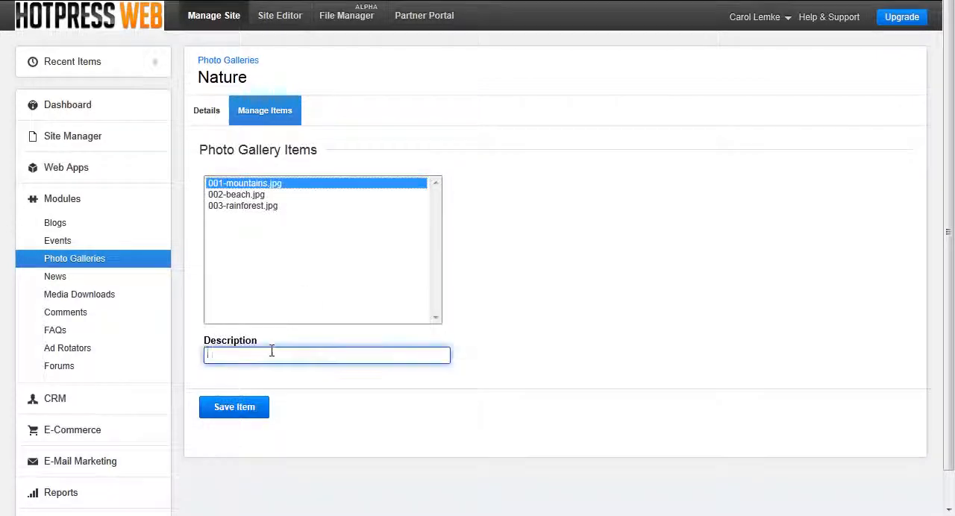
type("Mountains")
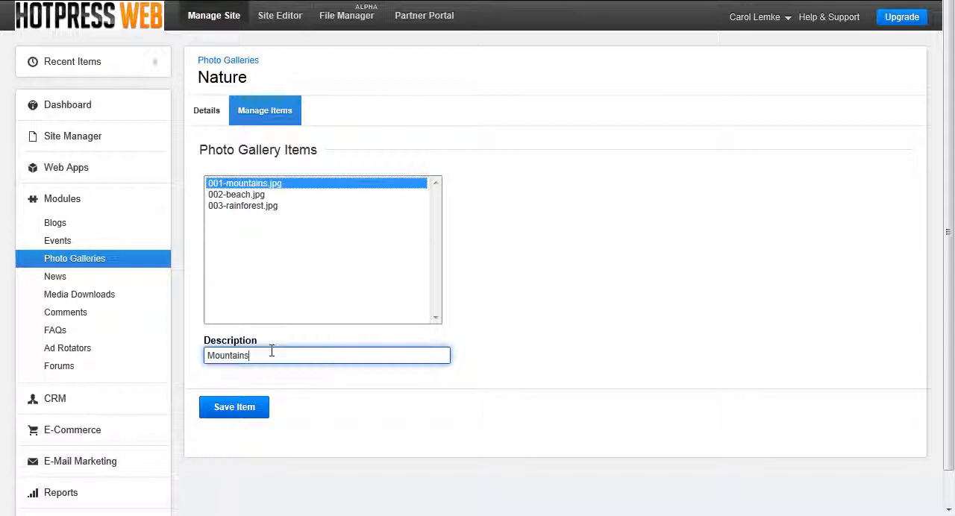
mouse_move(256, 407)
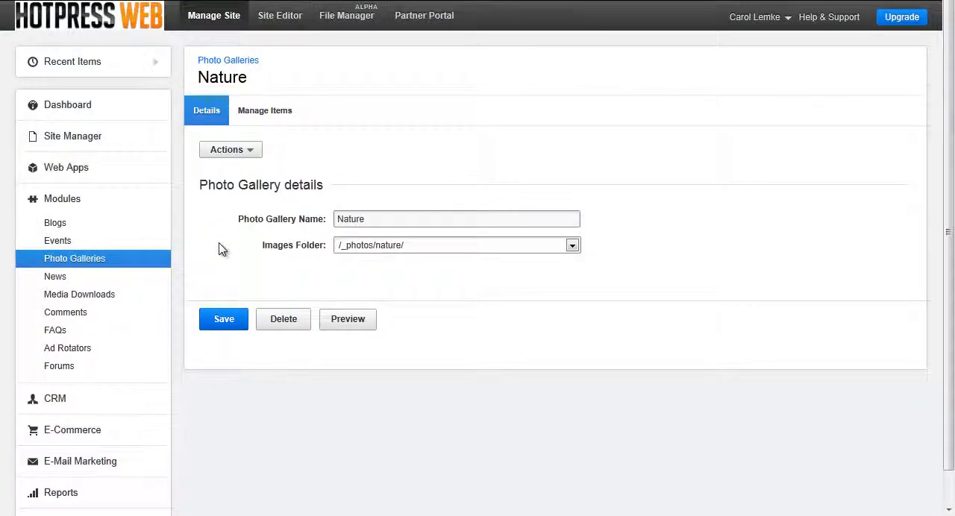
Use Actions > Add Photo Gallery to a Web Page and 1-Click Insert the gallery into the page.
left_click(231, 149)
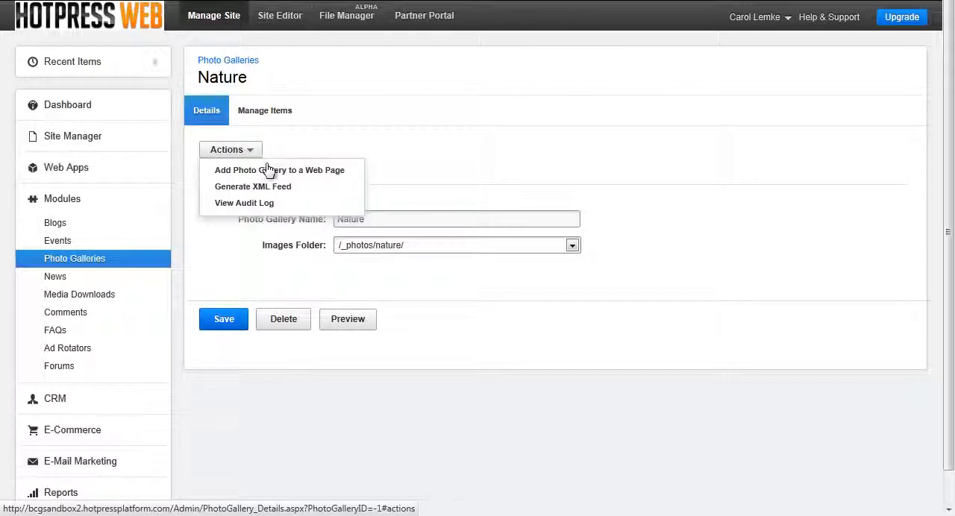
left_click(279, 170)
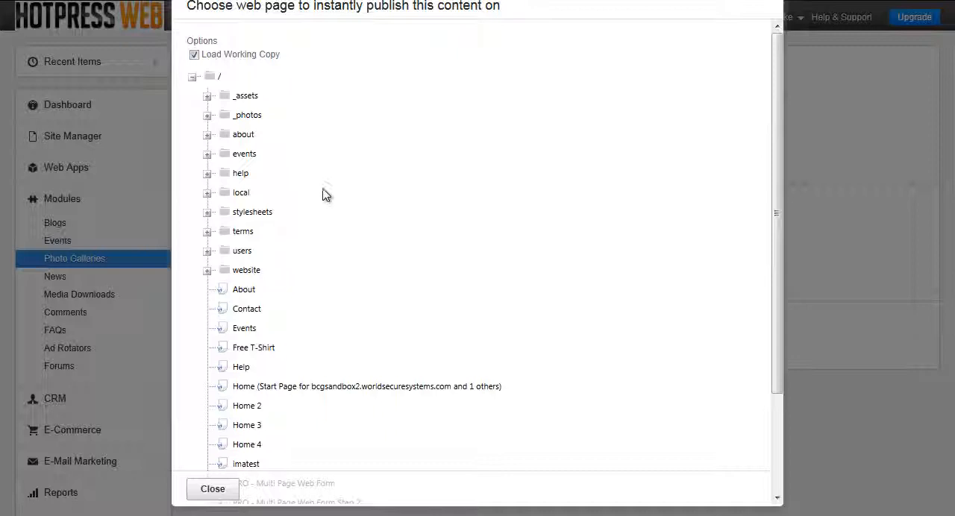
scroll("down", 3)
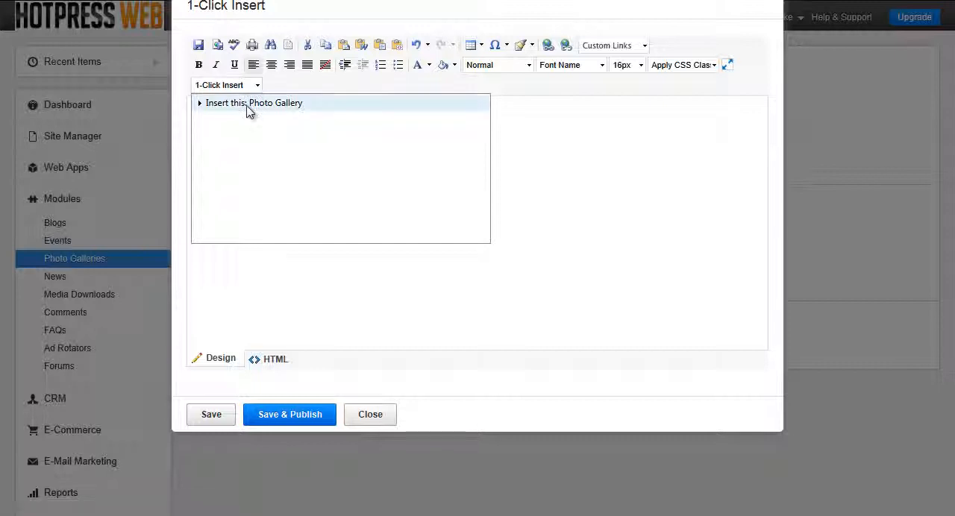
left_click(254, 102)
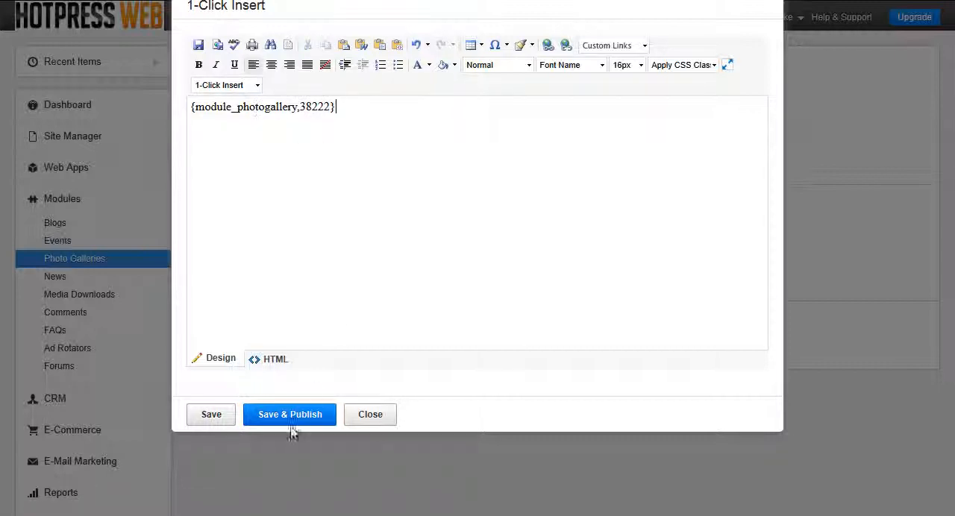
left_click(290, 415)
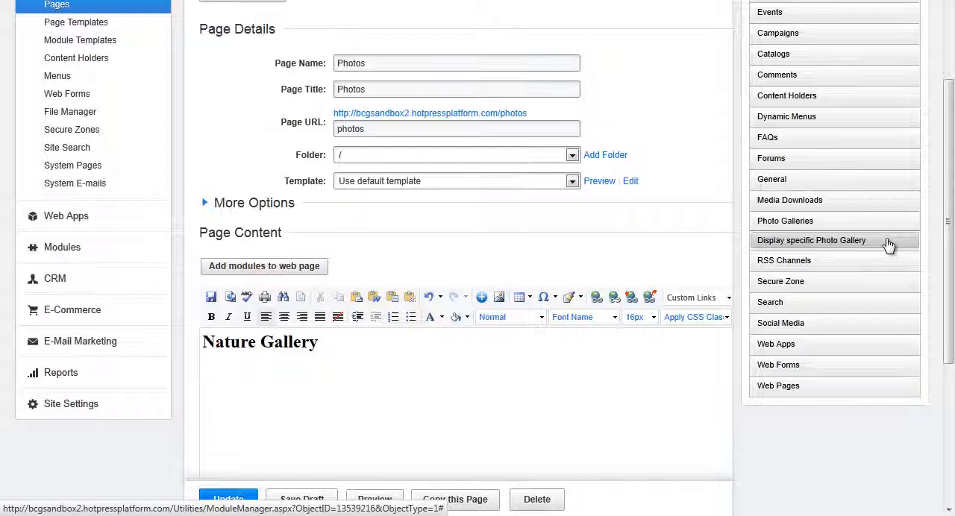
Insert the Nature gallery tag via Display specific Photo Gallery and update the Photos page.
left_click(811, 240)
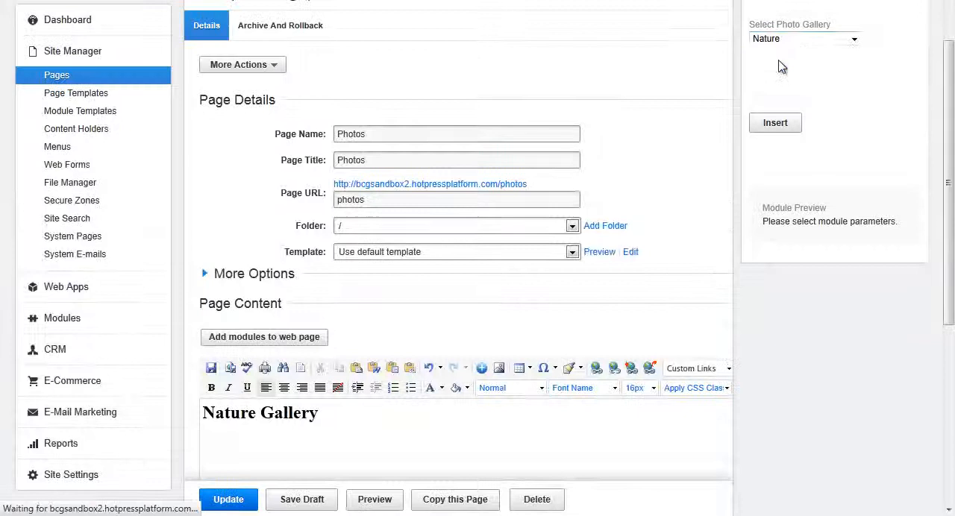
left_click(770, 79)
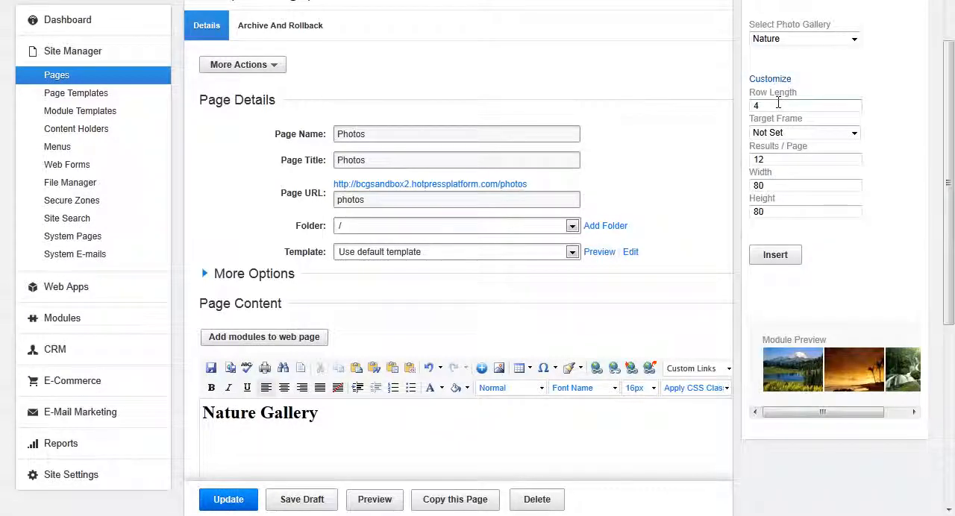
mouse_move(791, 131)
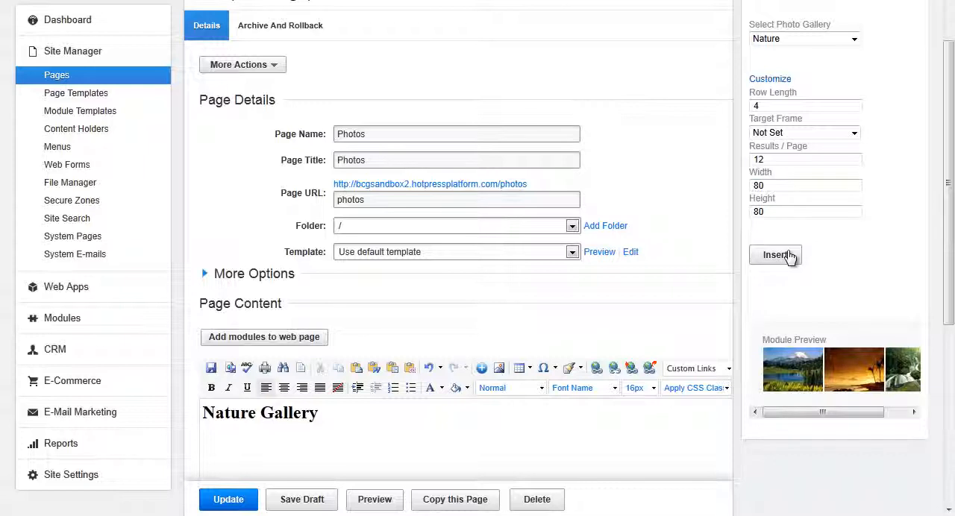
left_click(775, 254)
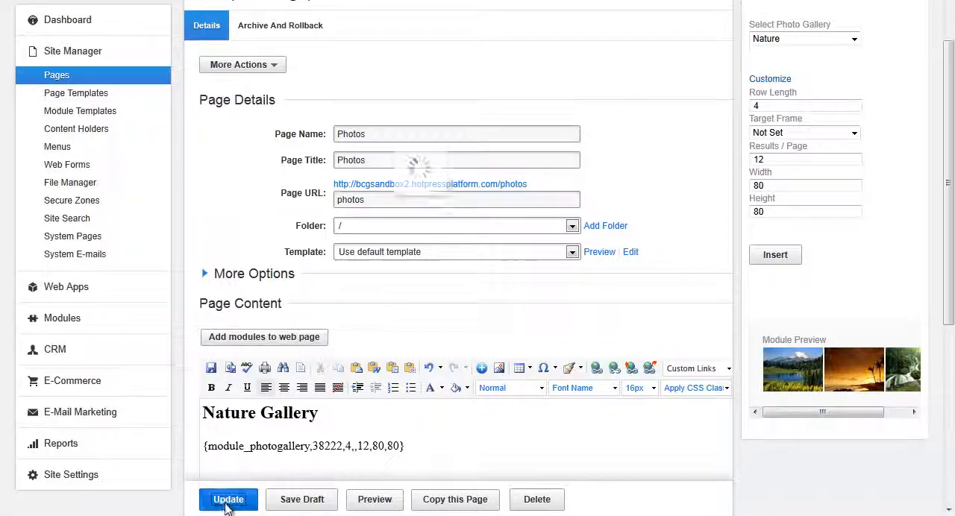
left_click(228, 499)
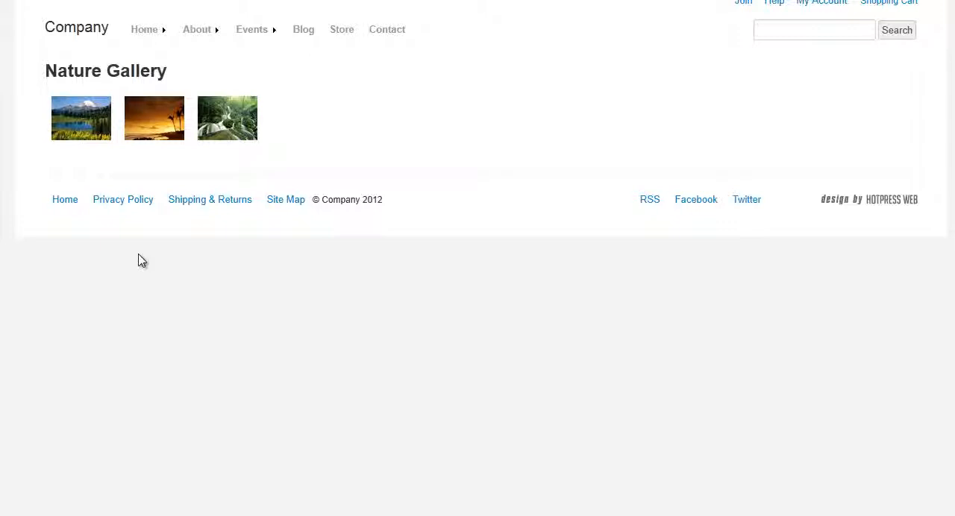
mouse_move(81, 154)
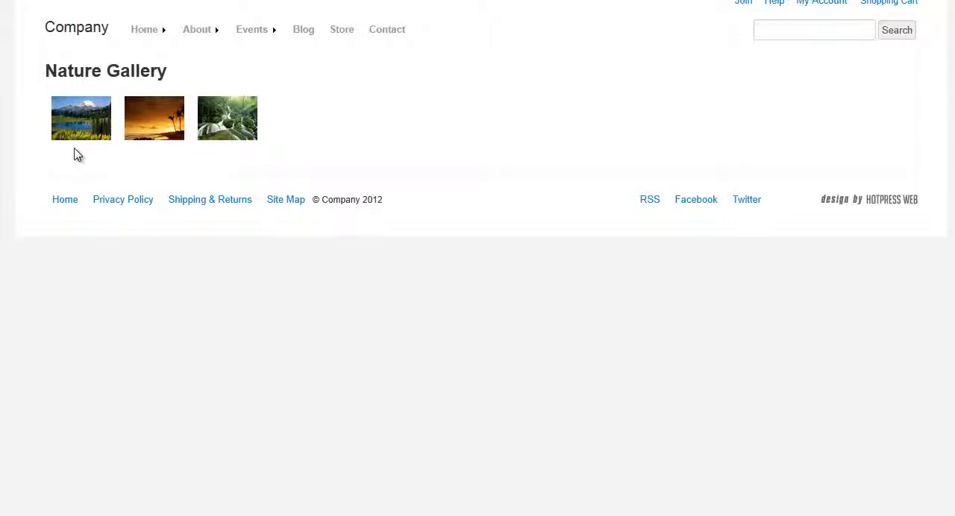
mouse_move(65, 123)
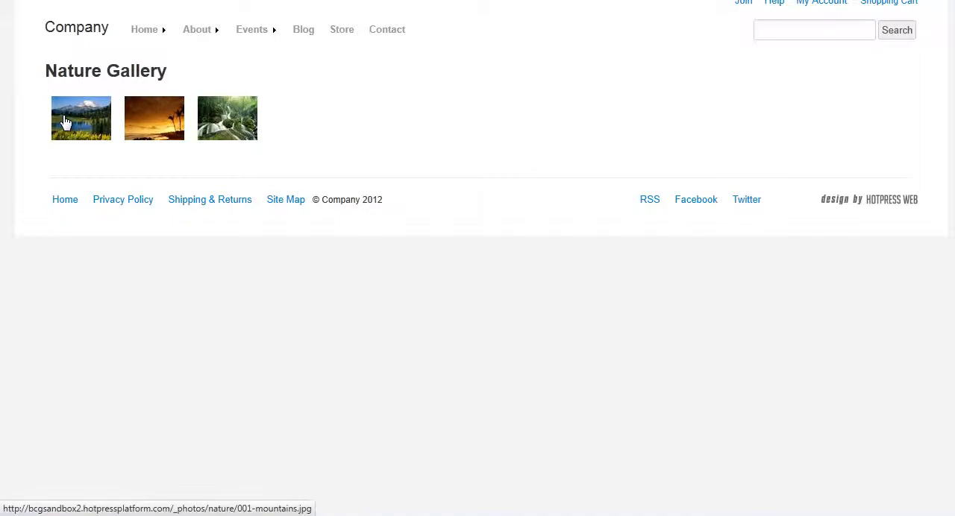
Enlarge the first thumbnail in the lightbox, showing Mountains as image 1 of 3.
left_click(80, 118)
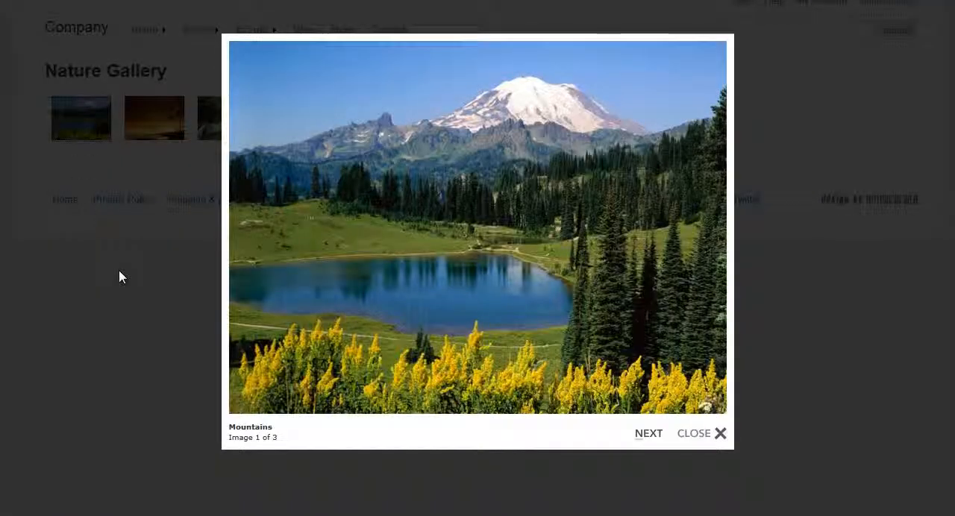